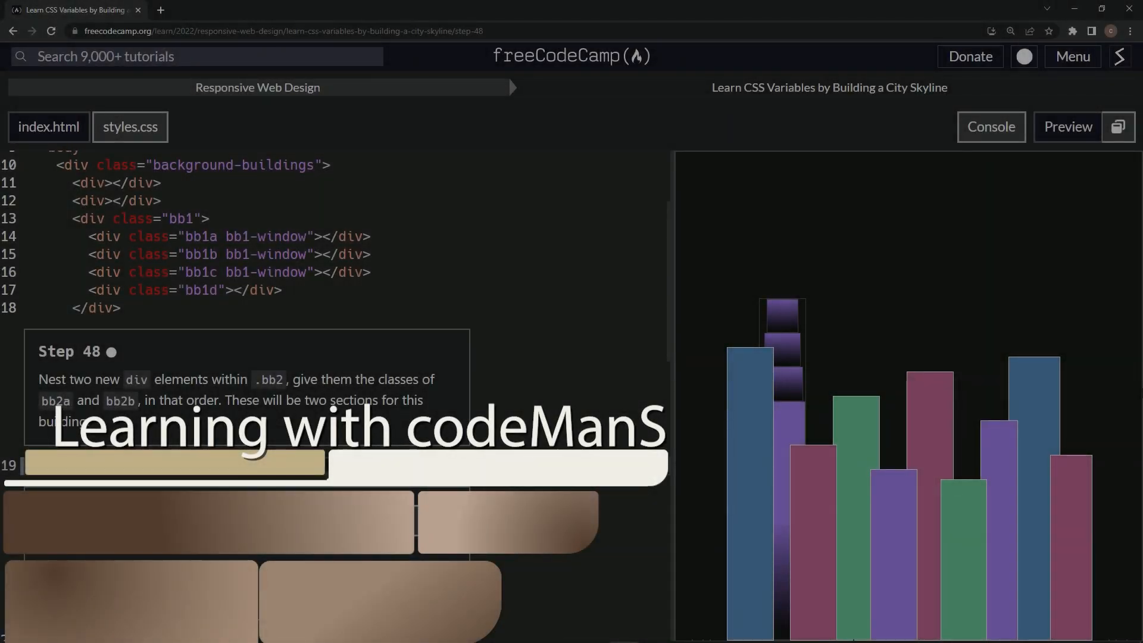
Step: Nest divs with classes bb2a and bb2b inside .bb2, pass step 48's tests, and advance to step 49
text(<div class="bb2"></div>)
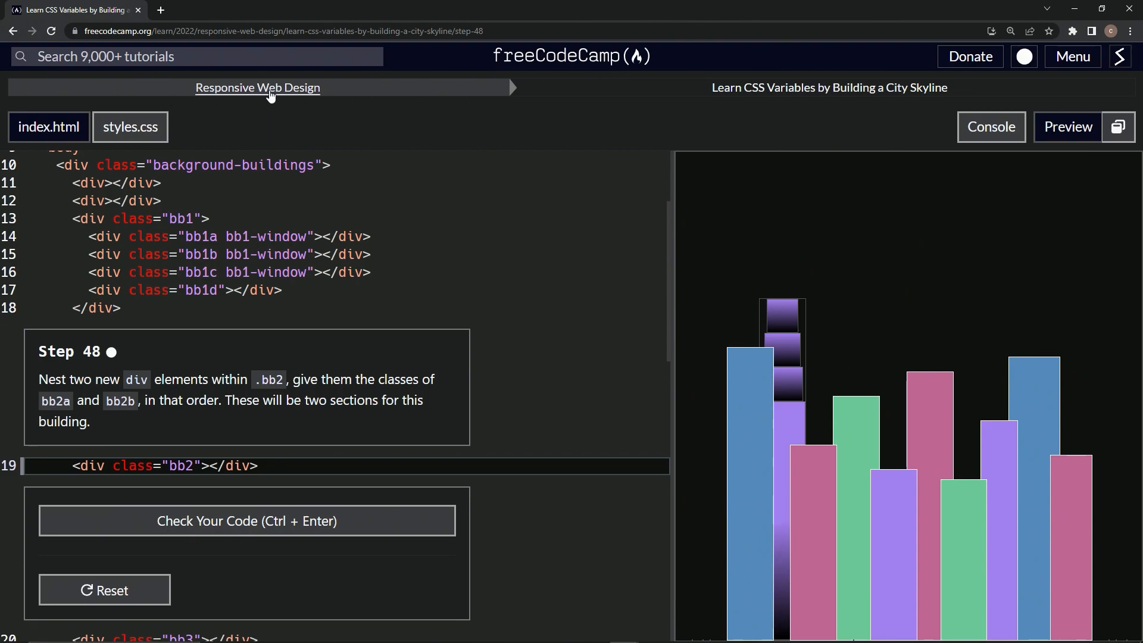
mouse_move(828, 88)
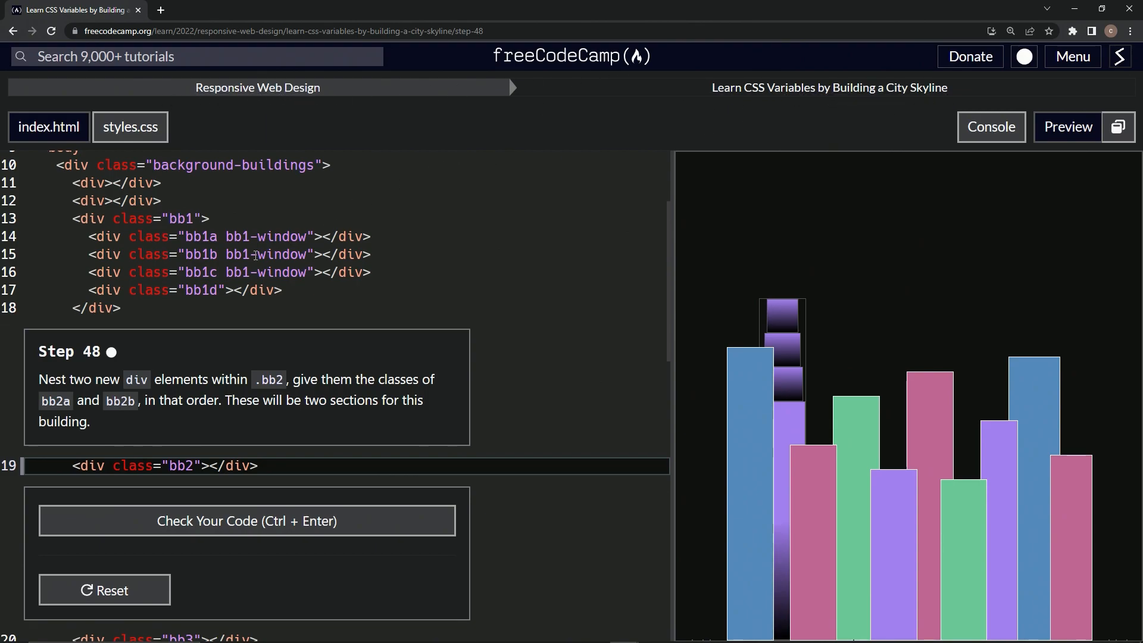
mouse_move(121, 366)
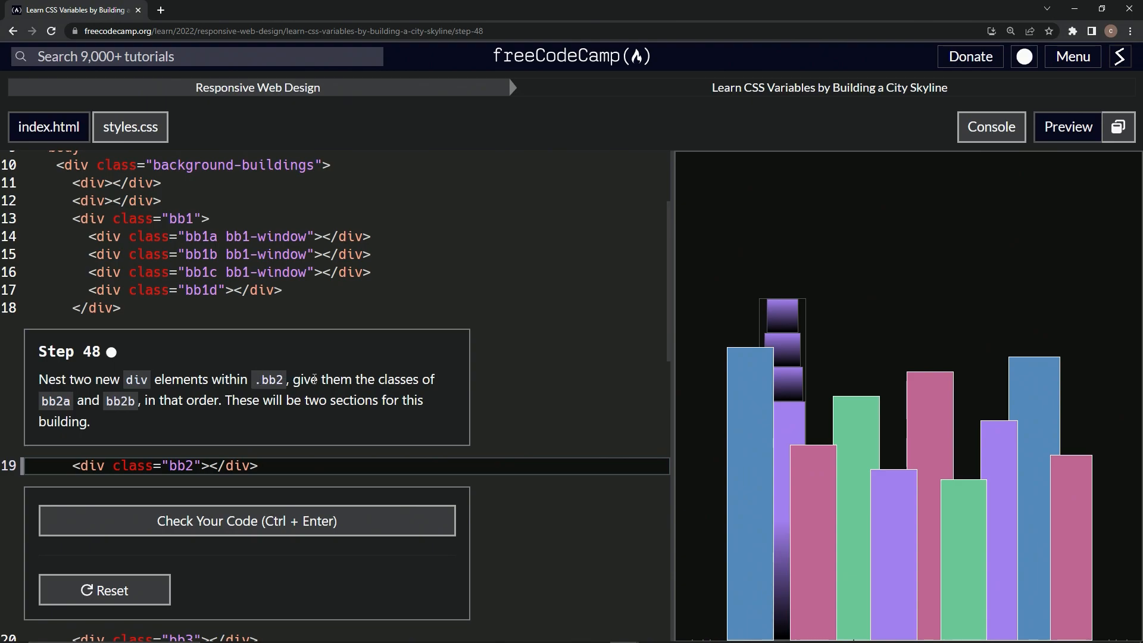
mouse_move(238, 406)
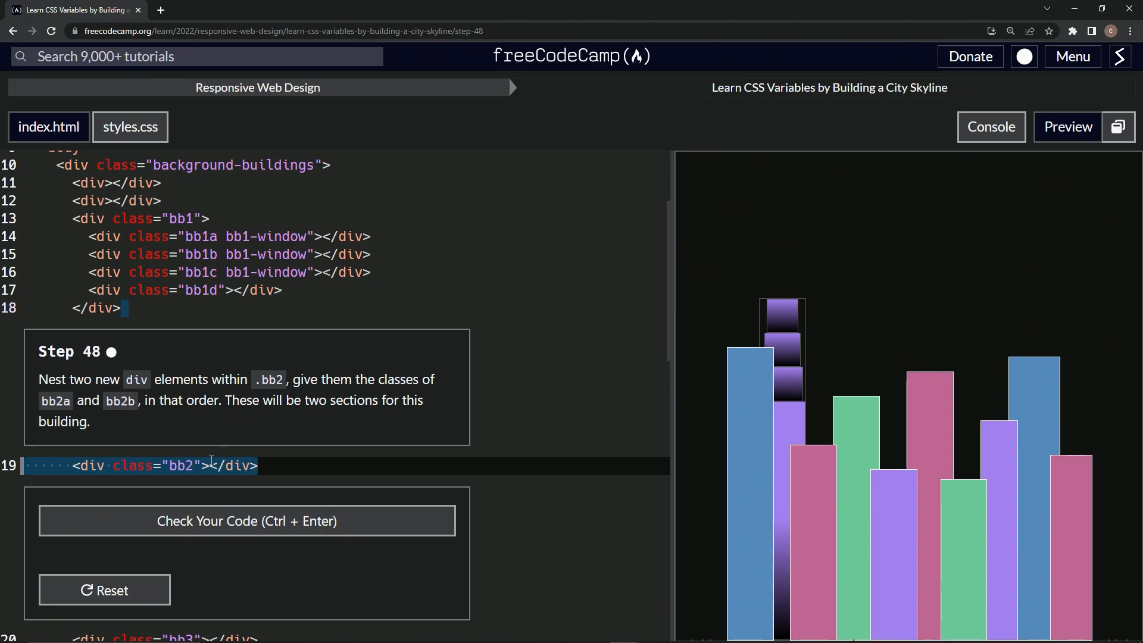
click(312, 464)
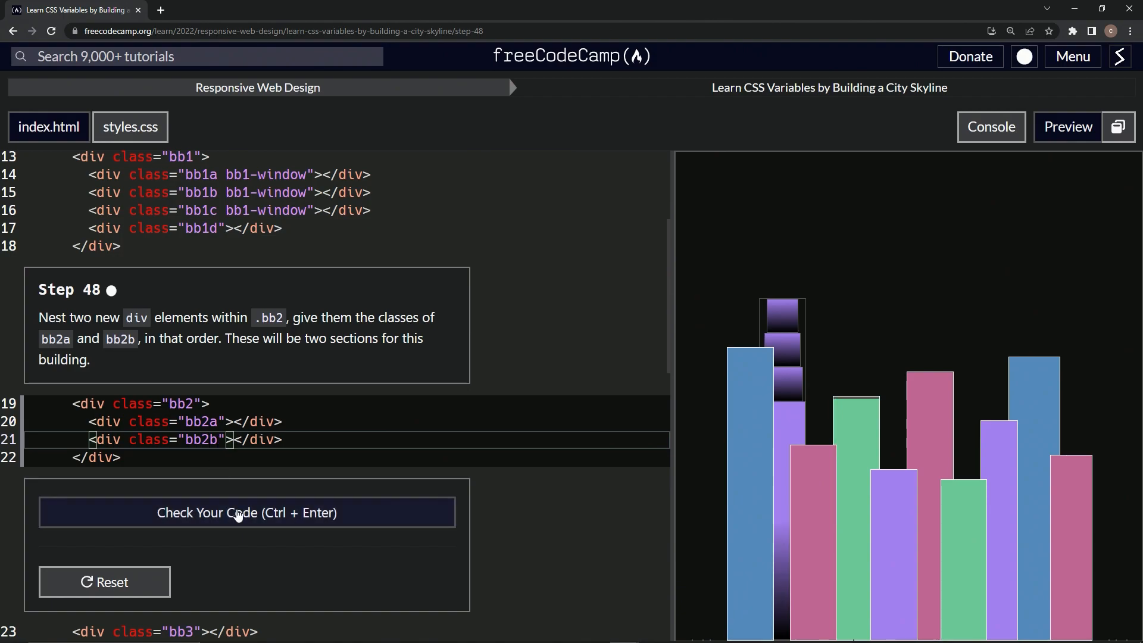
click(246, 512)
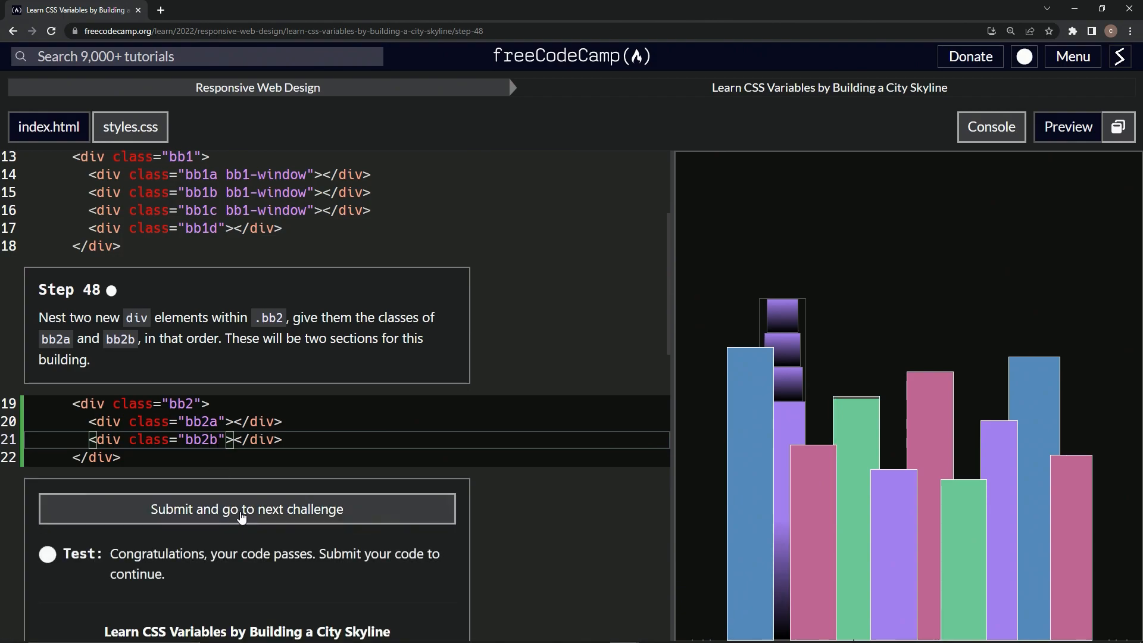
click(246, 508)
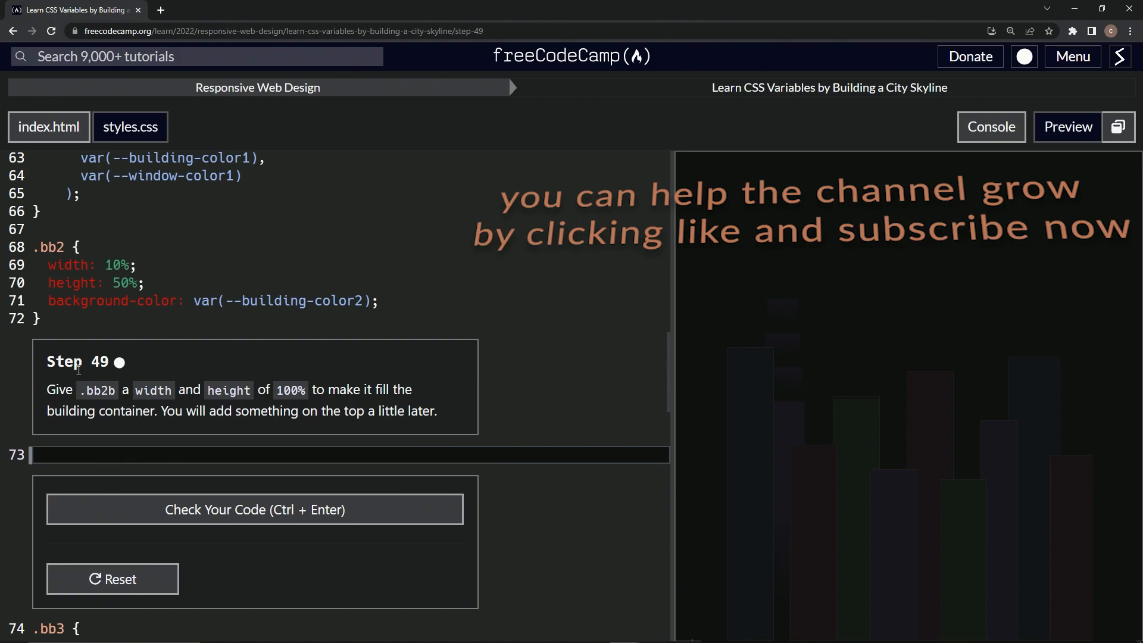